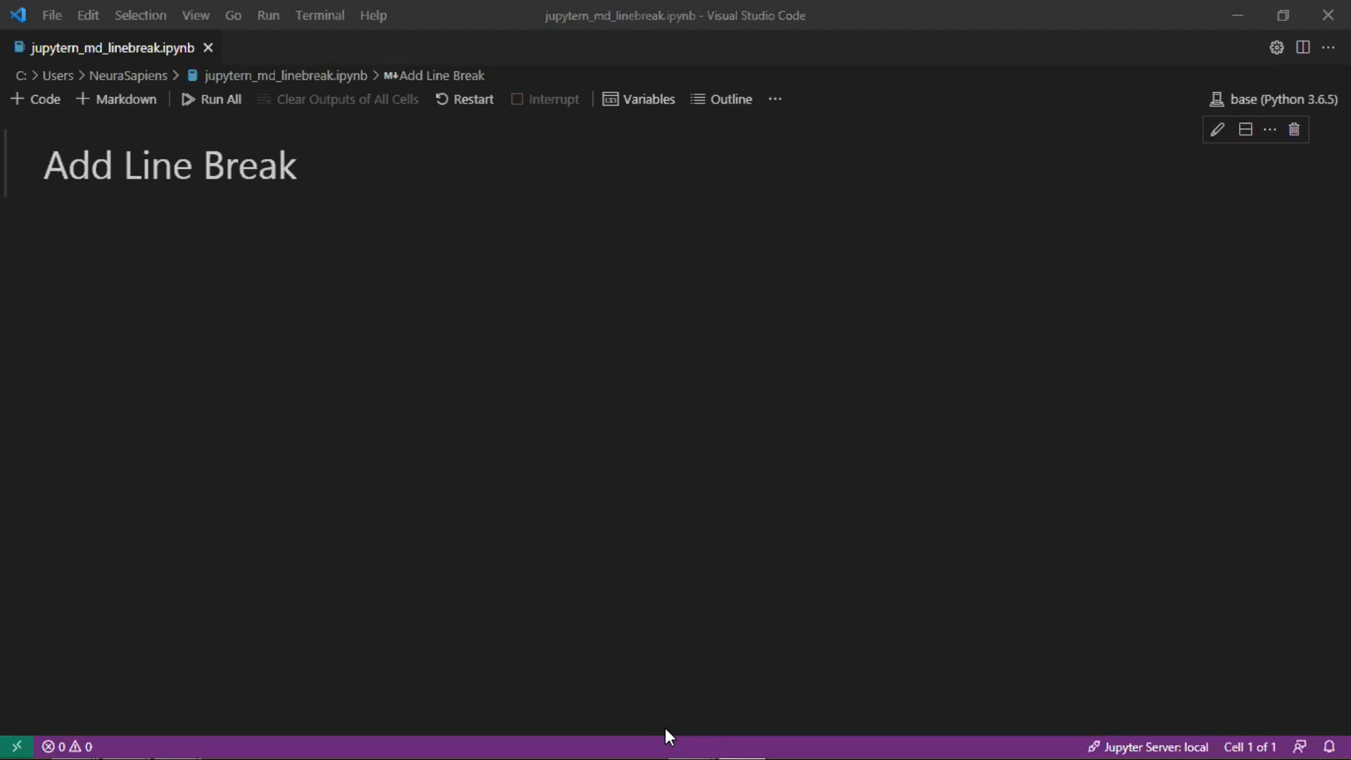
{"action": "mouse_move", "coordinate": [670, 200]}
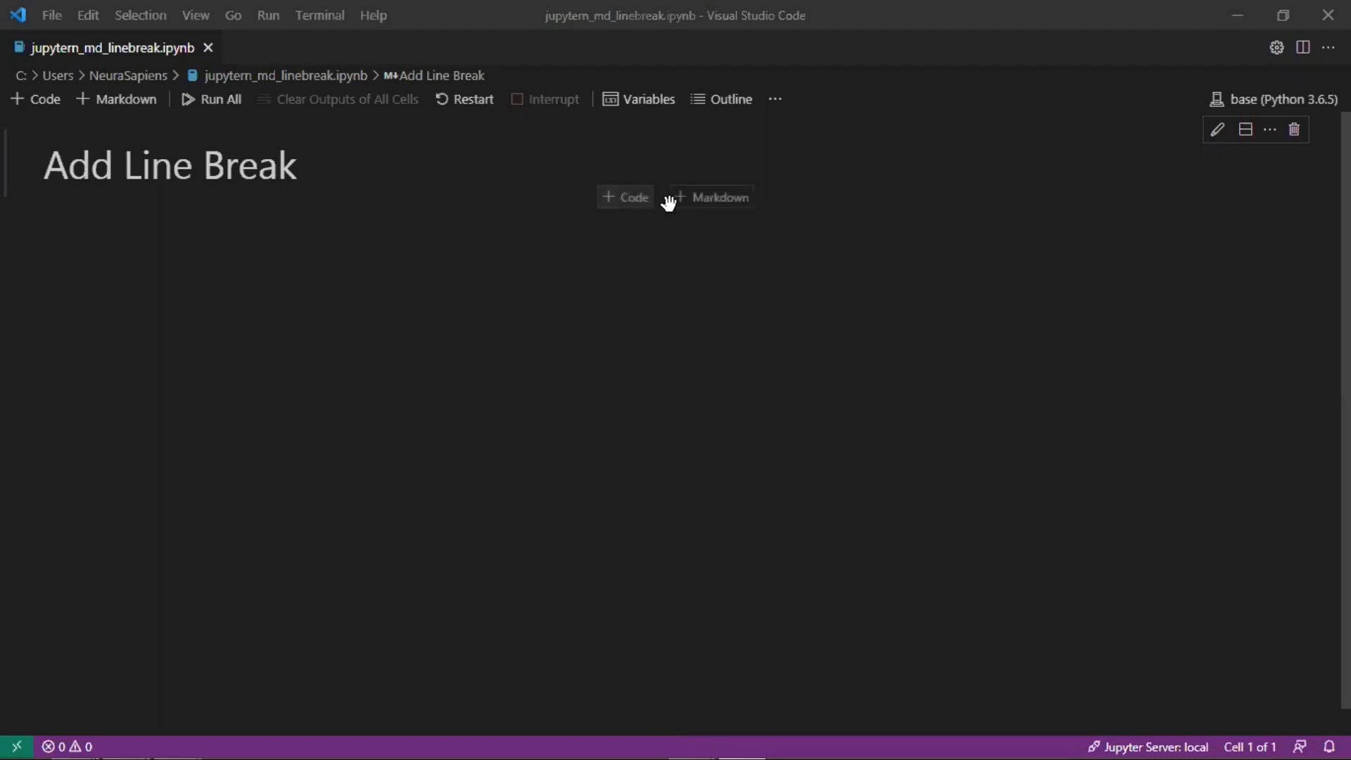
Add a markdown cell below the heading with both Python sentences on one line.
{"action": "left_click", "coordinate": [710, 196]}
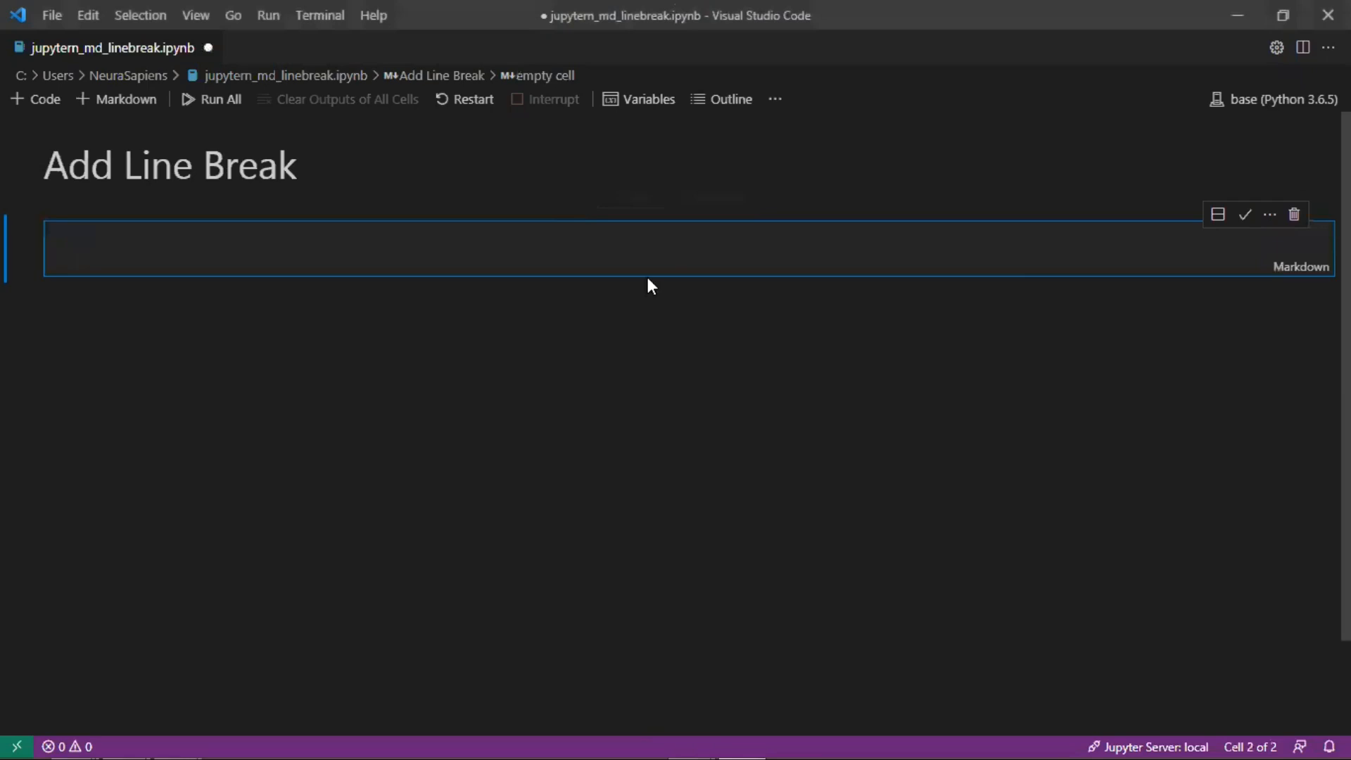
{"action": "type", "text": "PY"}
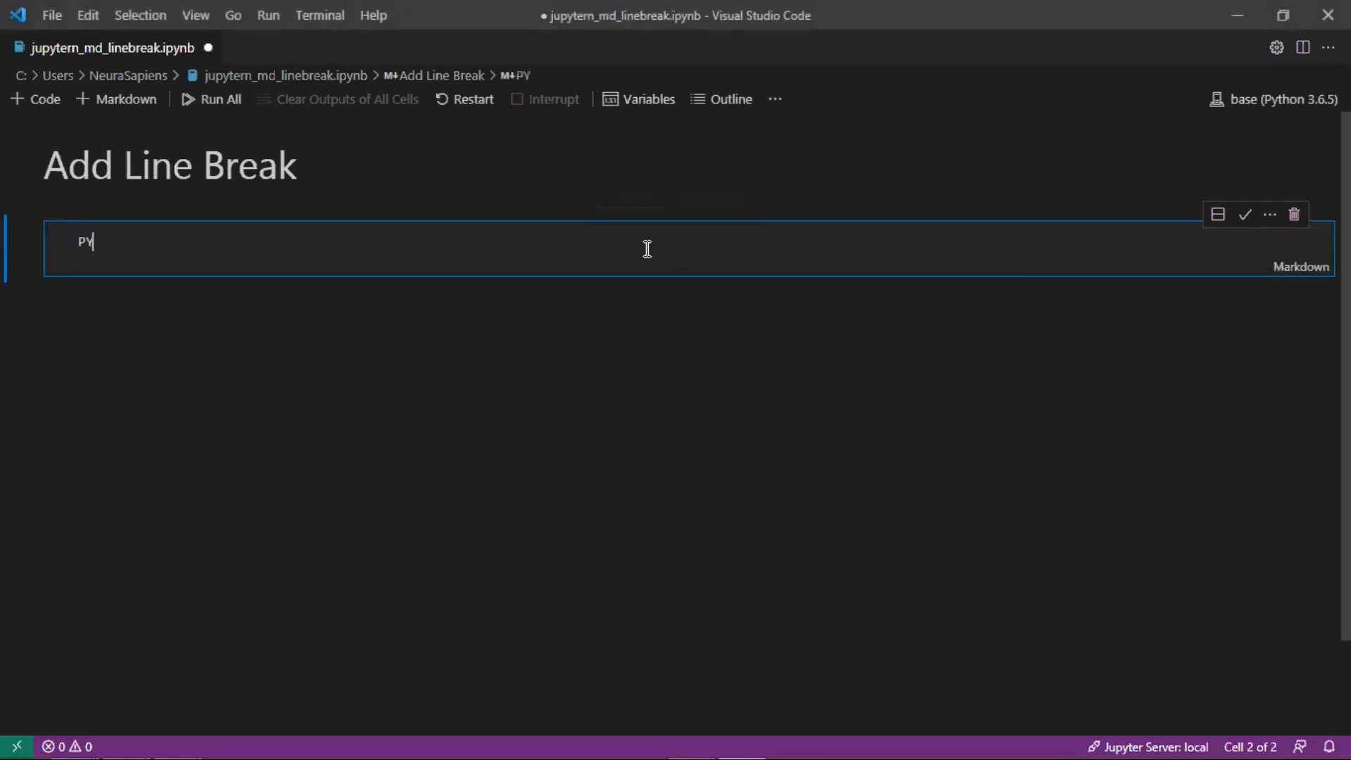
{"action": "type", "text": "thon is an obj"}
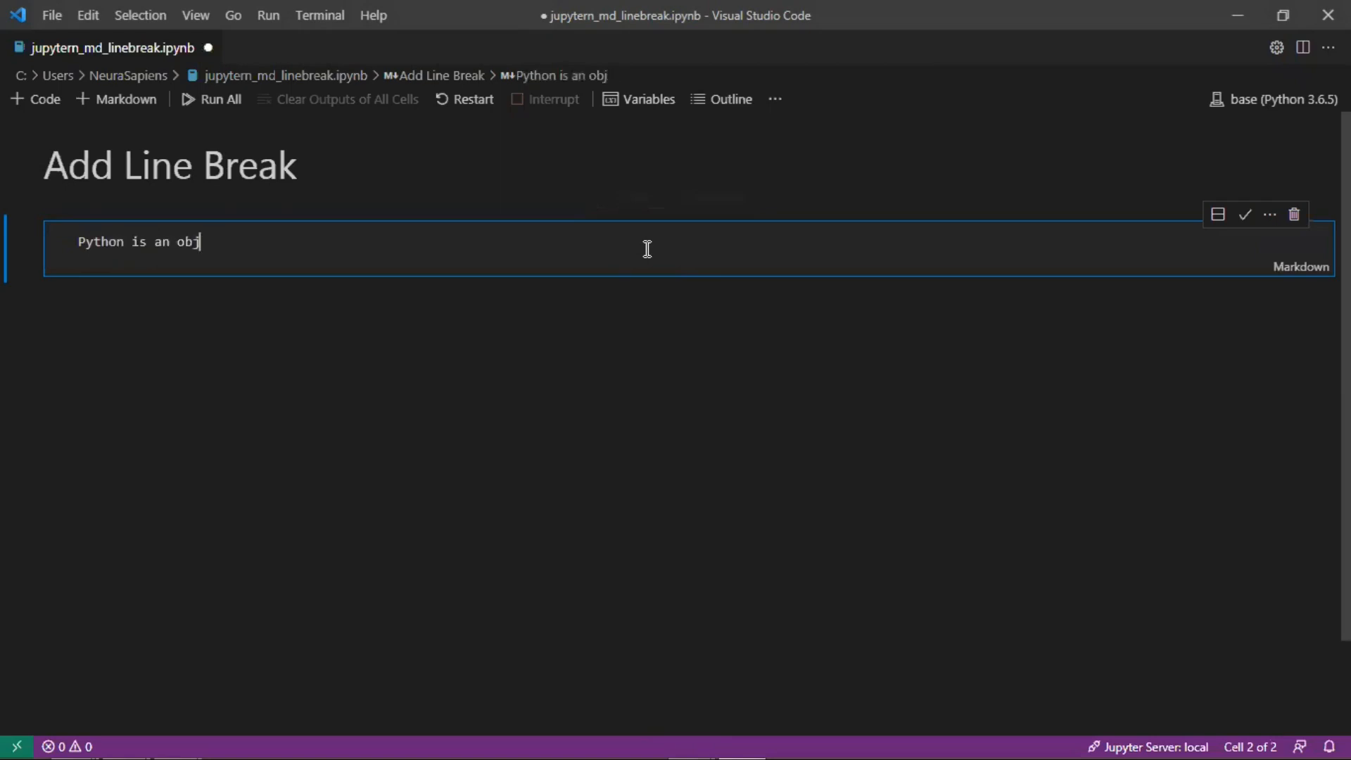
{"action": "type", "text": "ect-oriented programming l"}
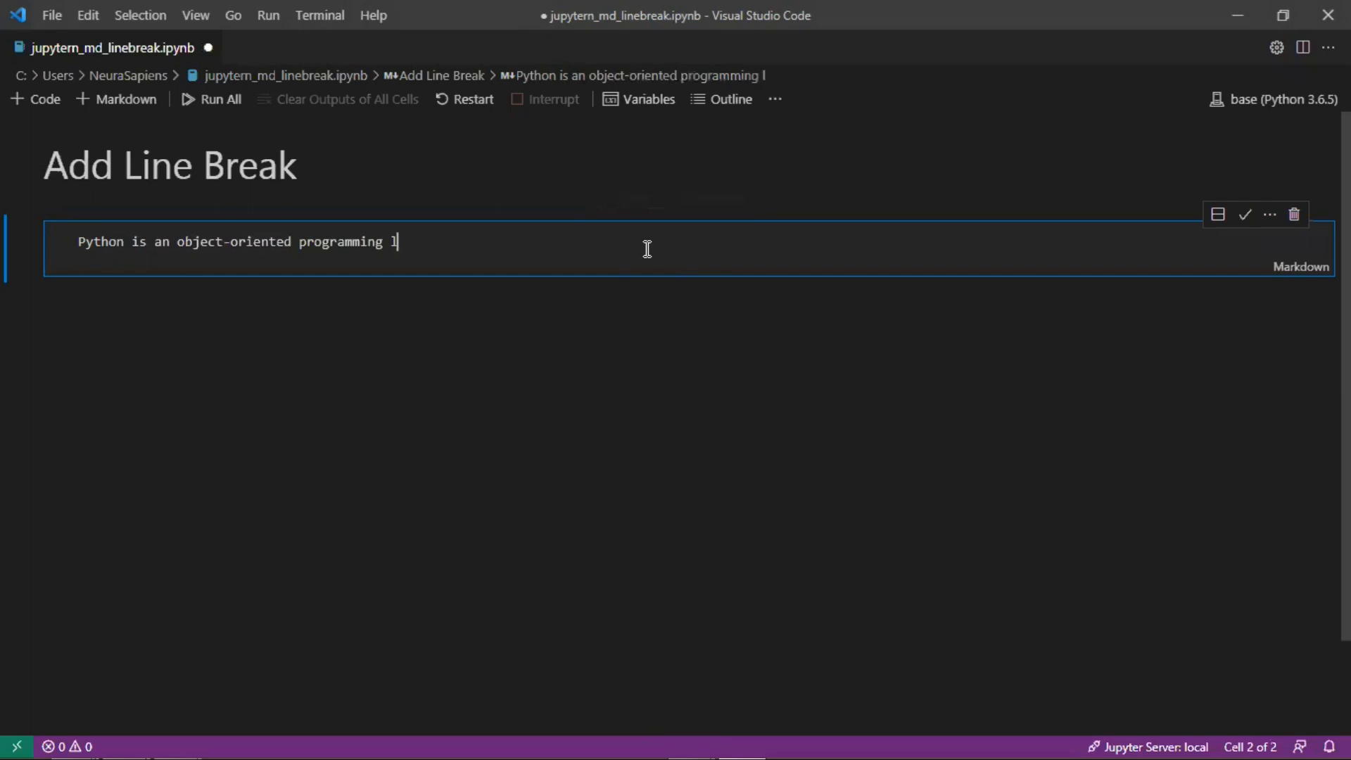
{"action": "type", "text": "anguage. Its d"}
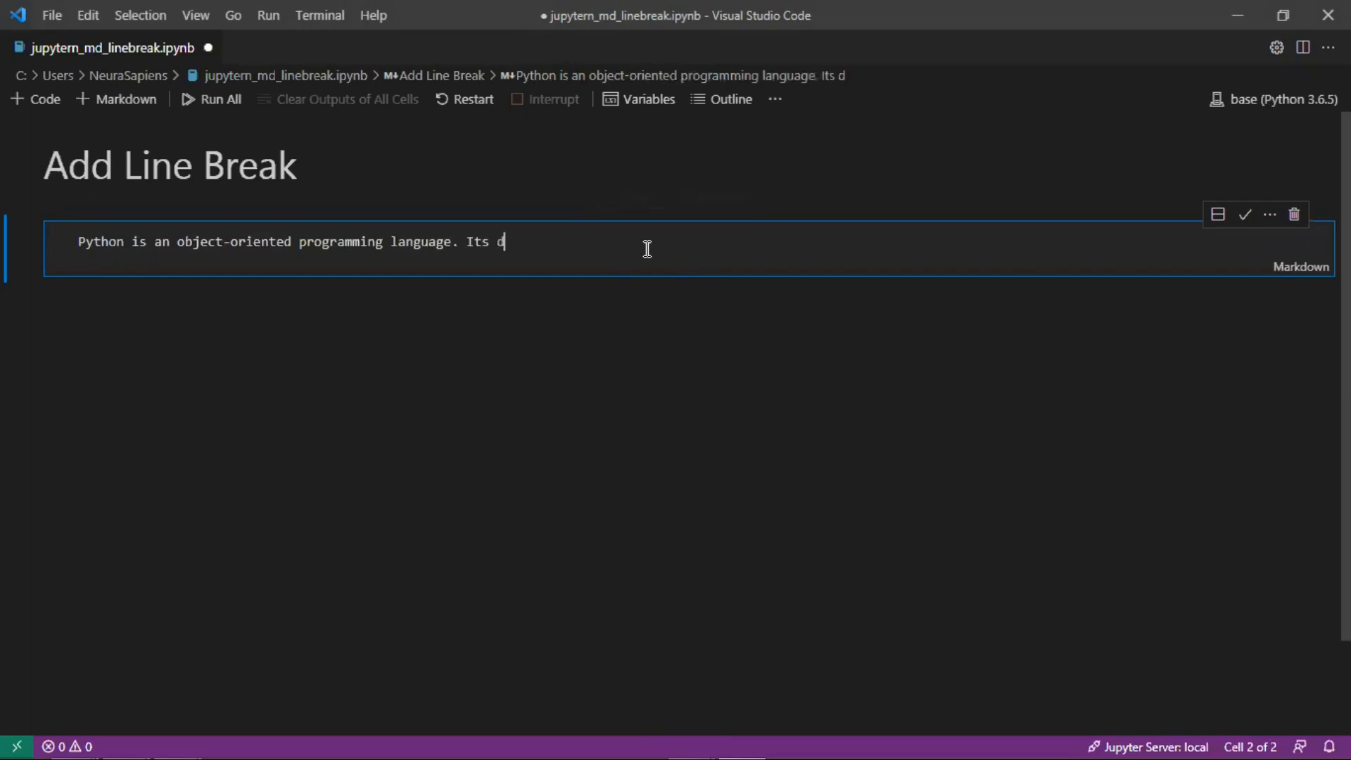
{"action": "type", "text": "eisng philosophy emp"}
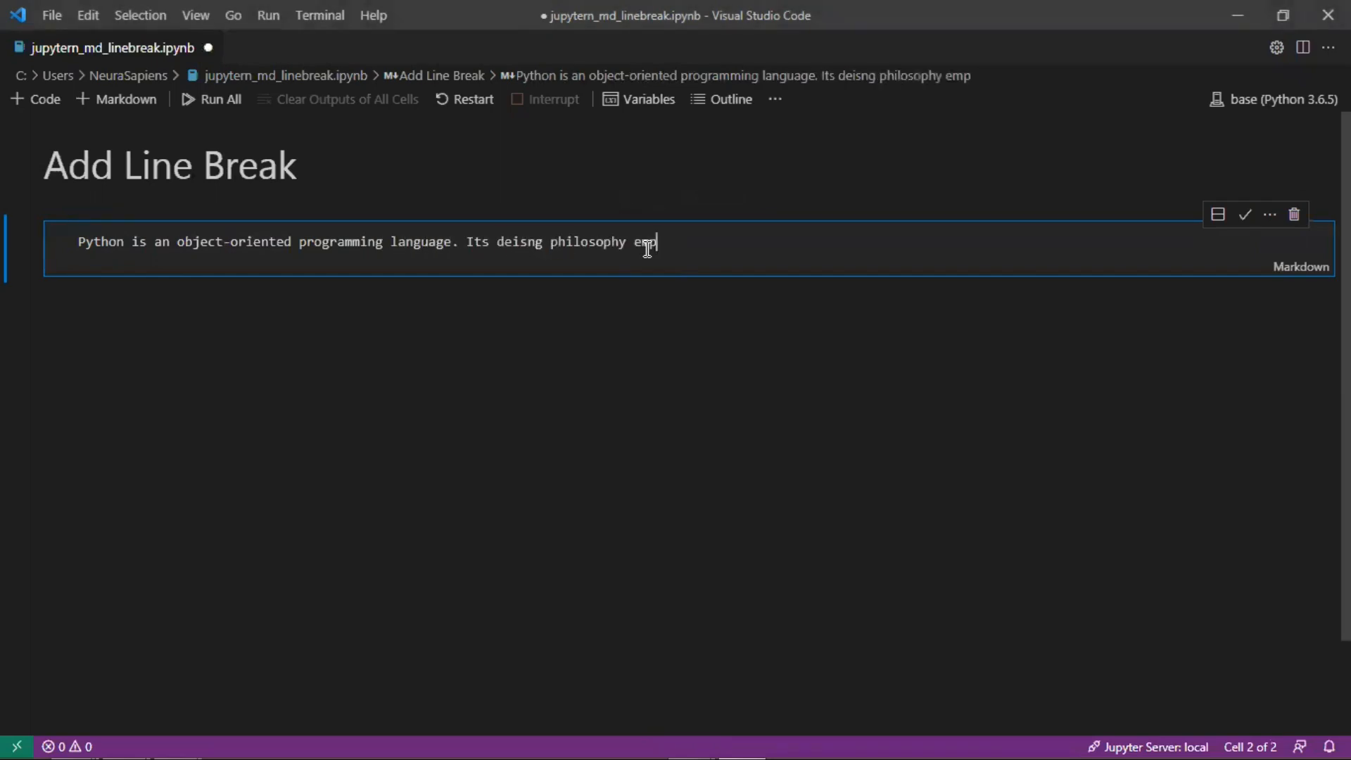
{"action": "type", "text": "hasi"}
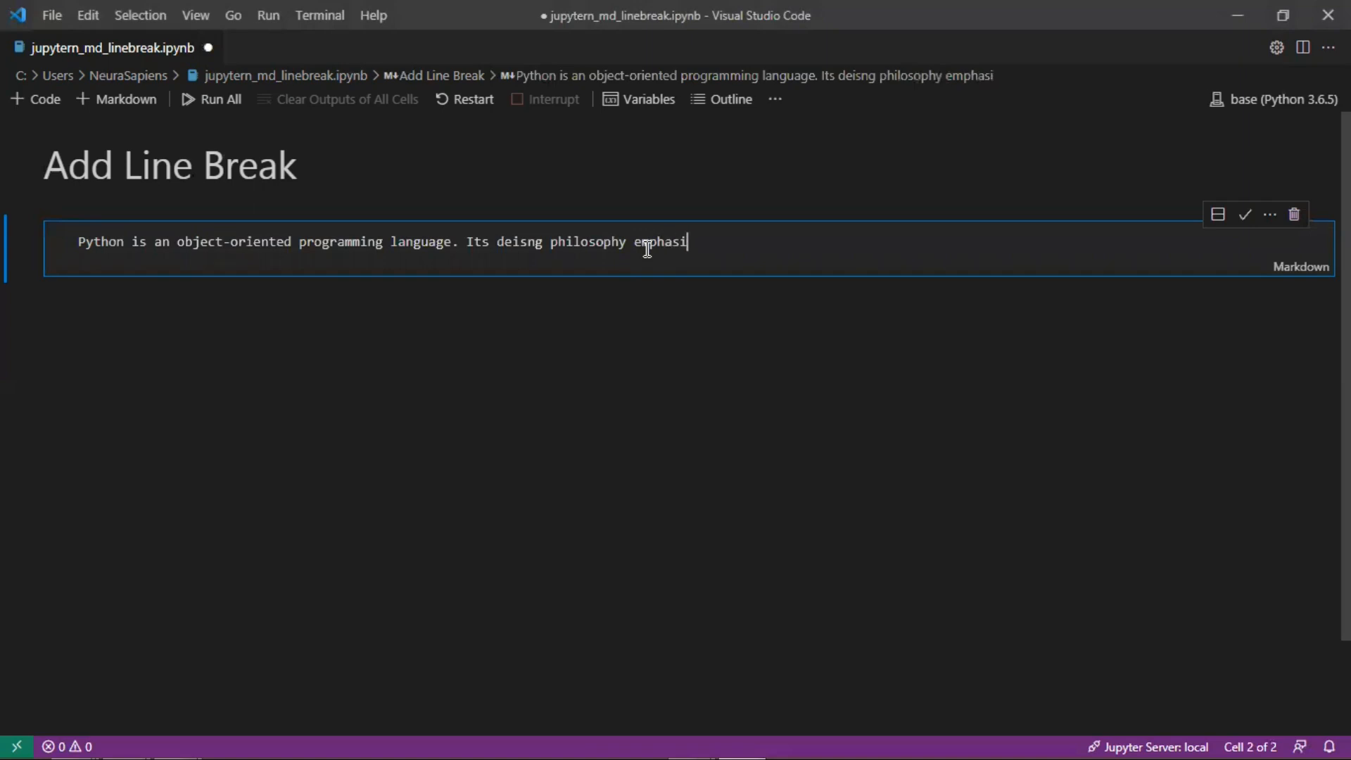
{"action": "type", "text": "zes code read"}
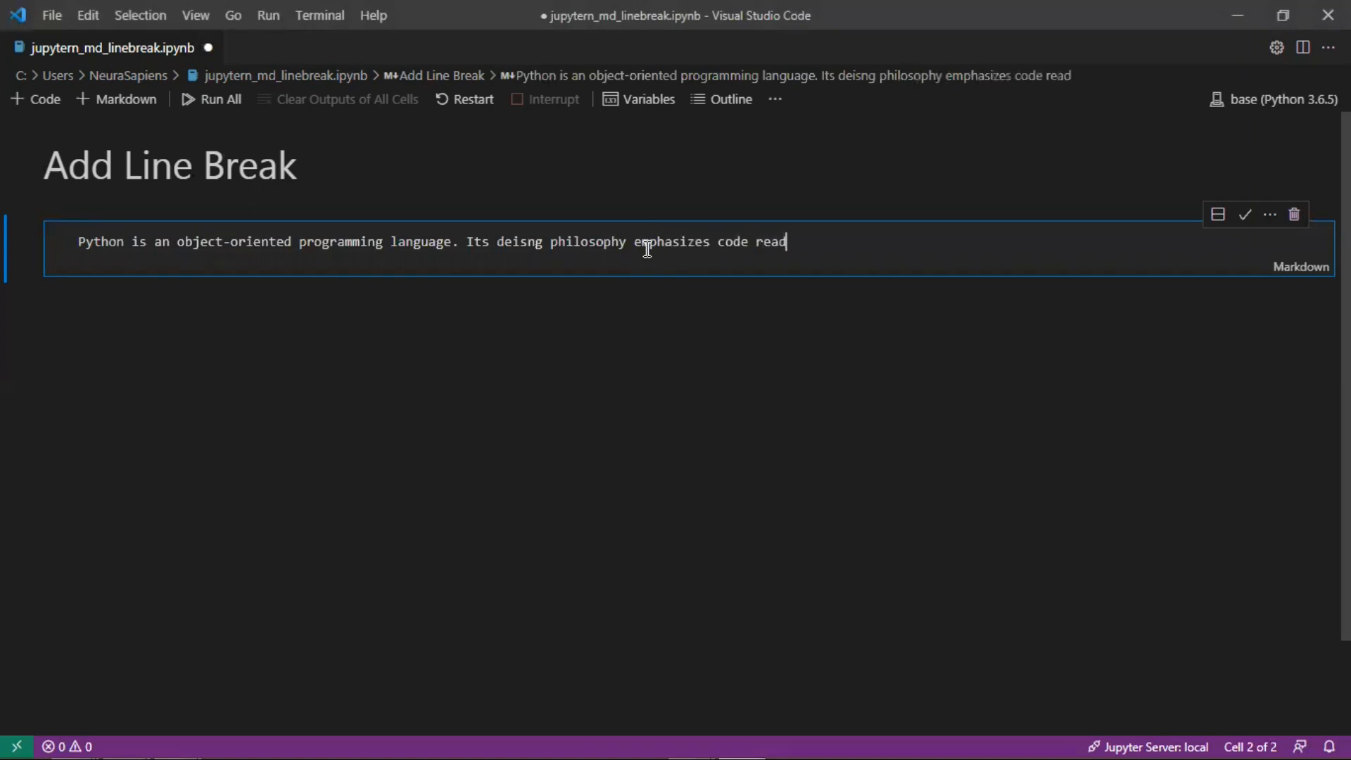
{"action": "type", "text": "ability with its use of signif"}
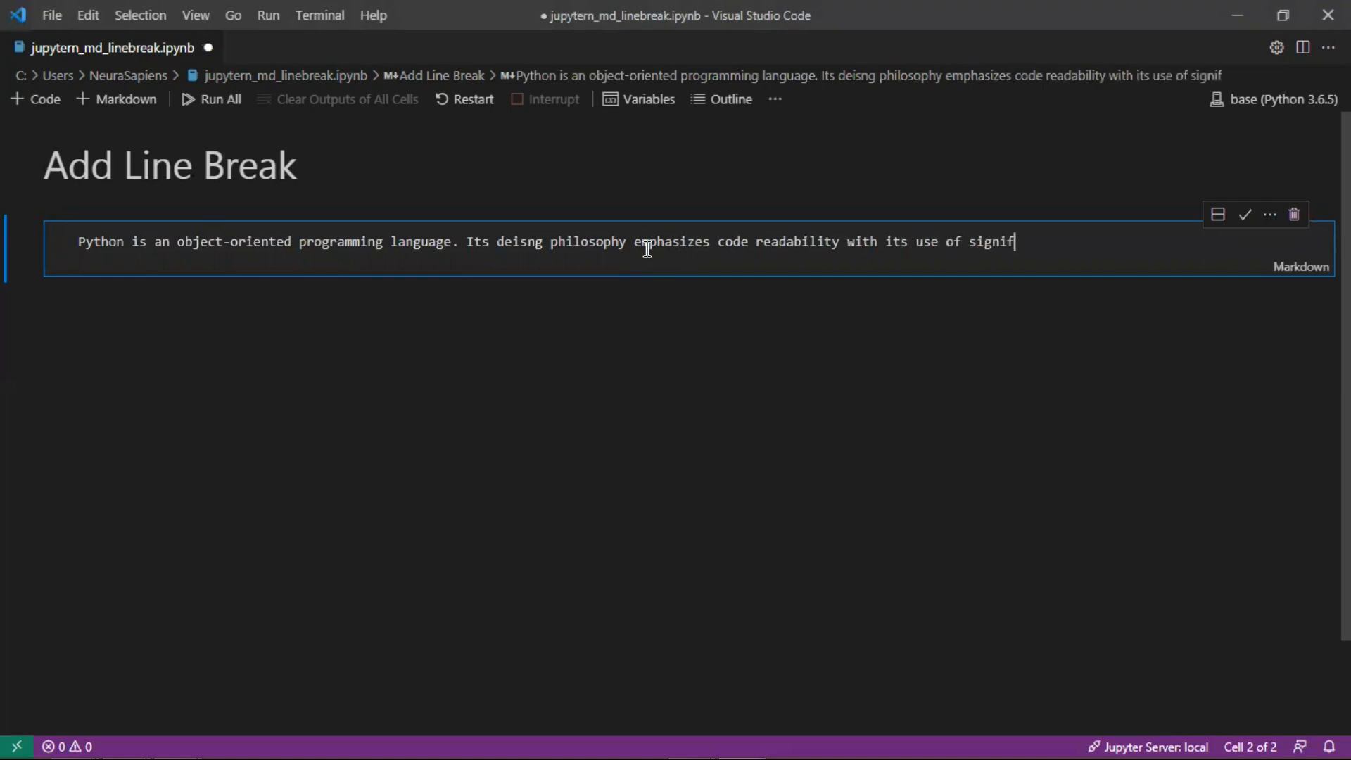
{"action": "type", "text": "icant i"}
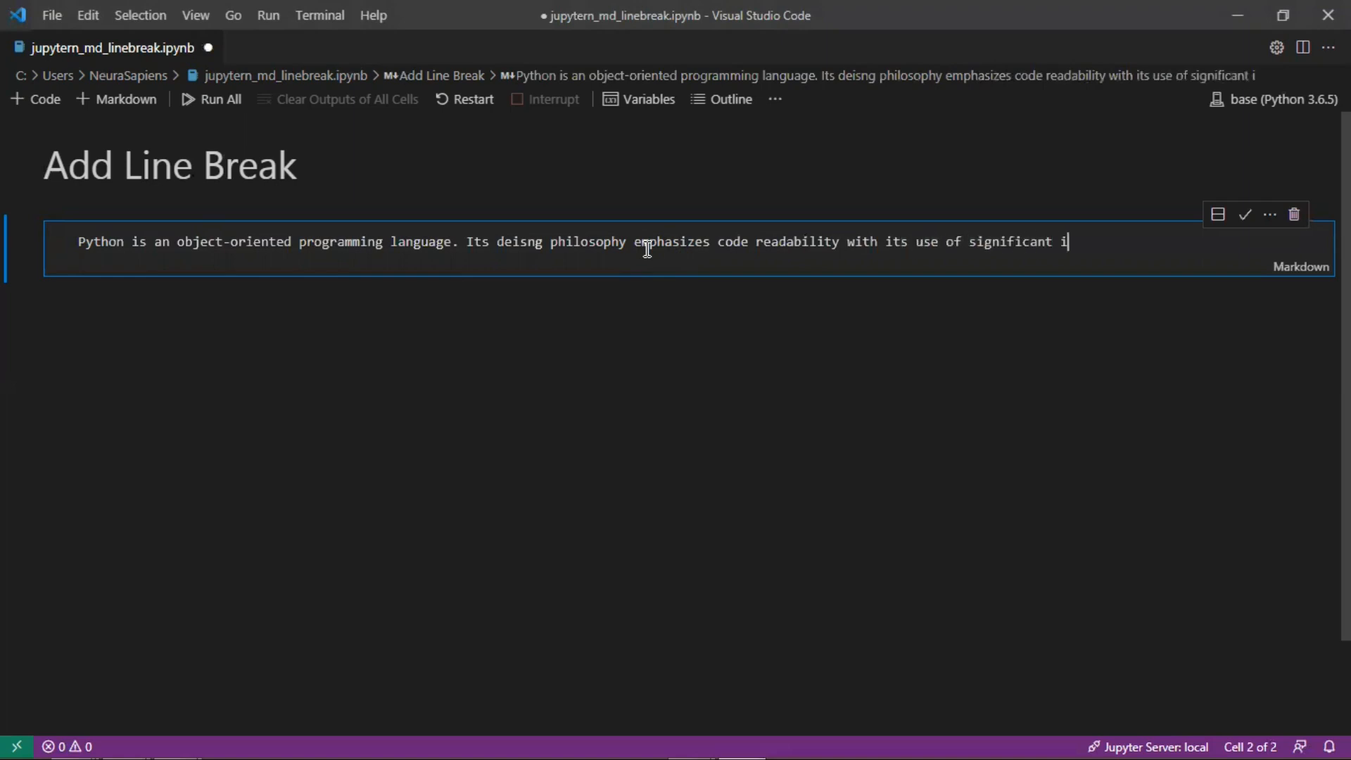
{"action": "type", "text": "ndentation."}
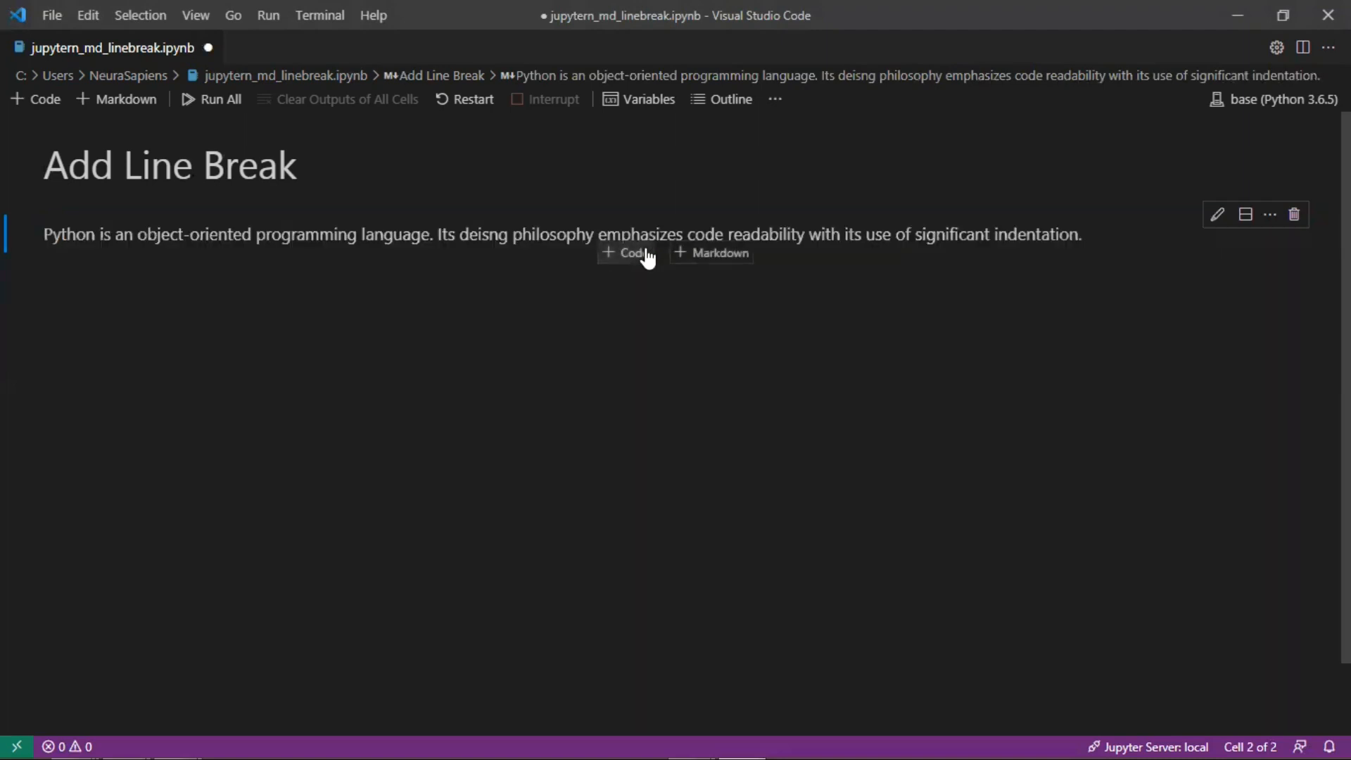
{"action": "mouse_move", "coordinate": [429, 260]}
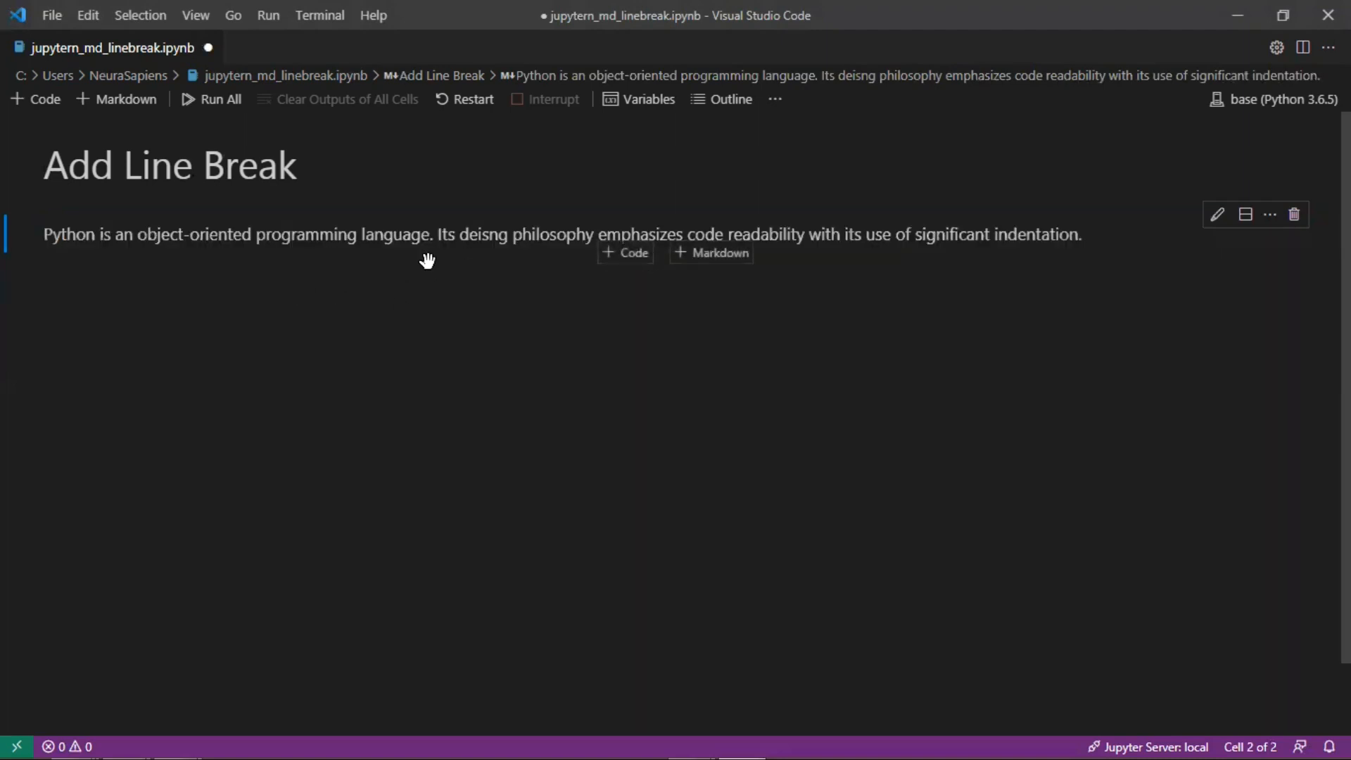
{"action": "mouse_move", "coordinate": [249, 276]}
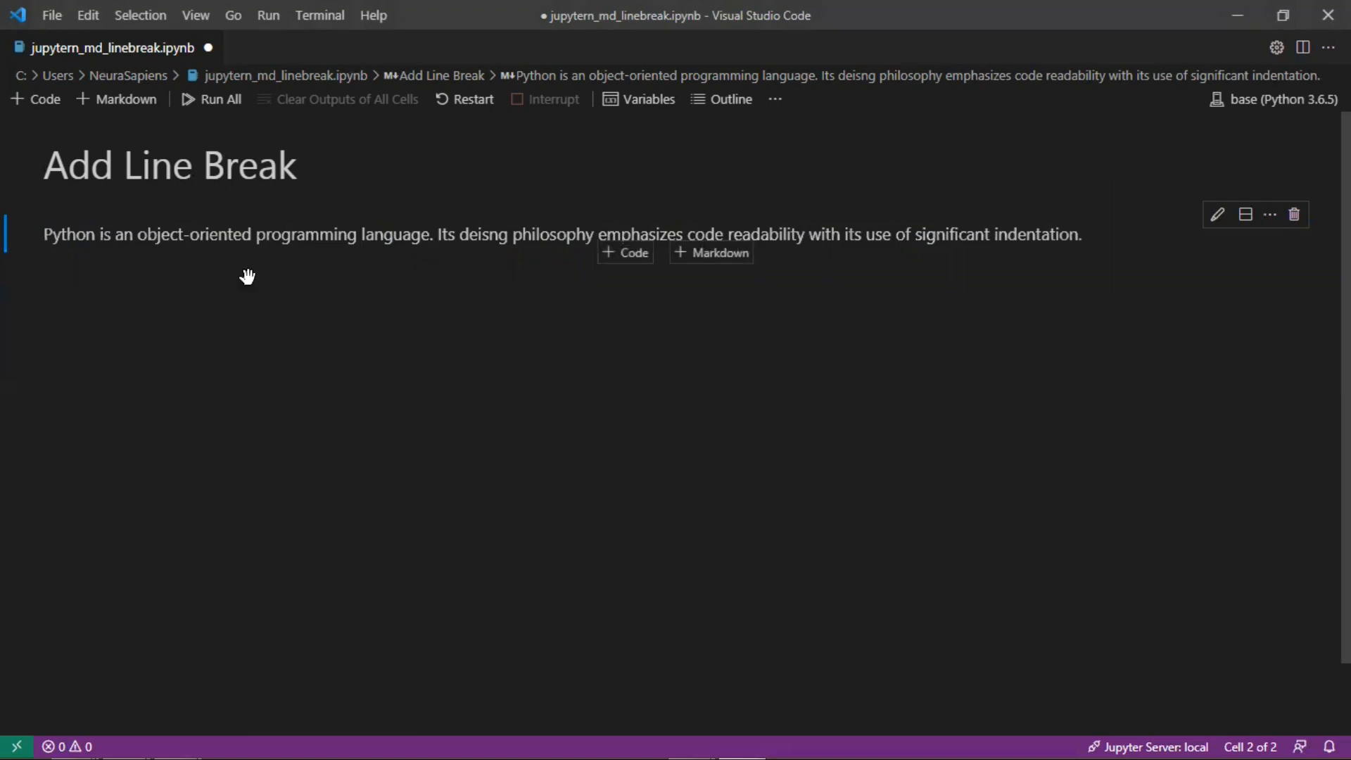
{"action": "mouse_move", "coordinate": [456, 249]}
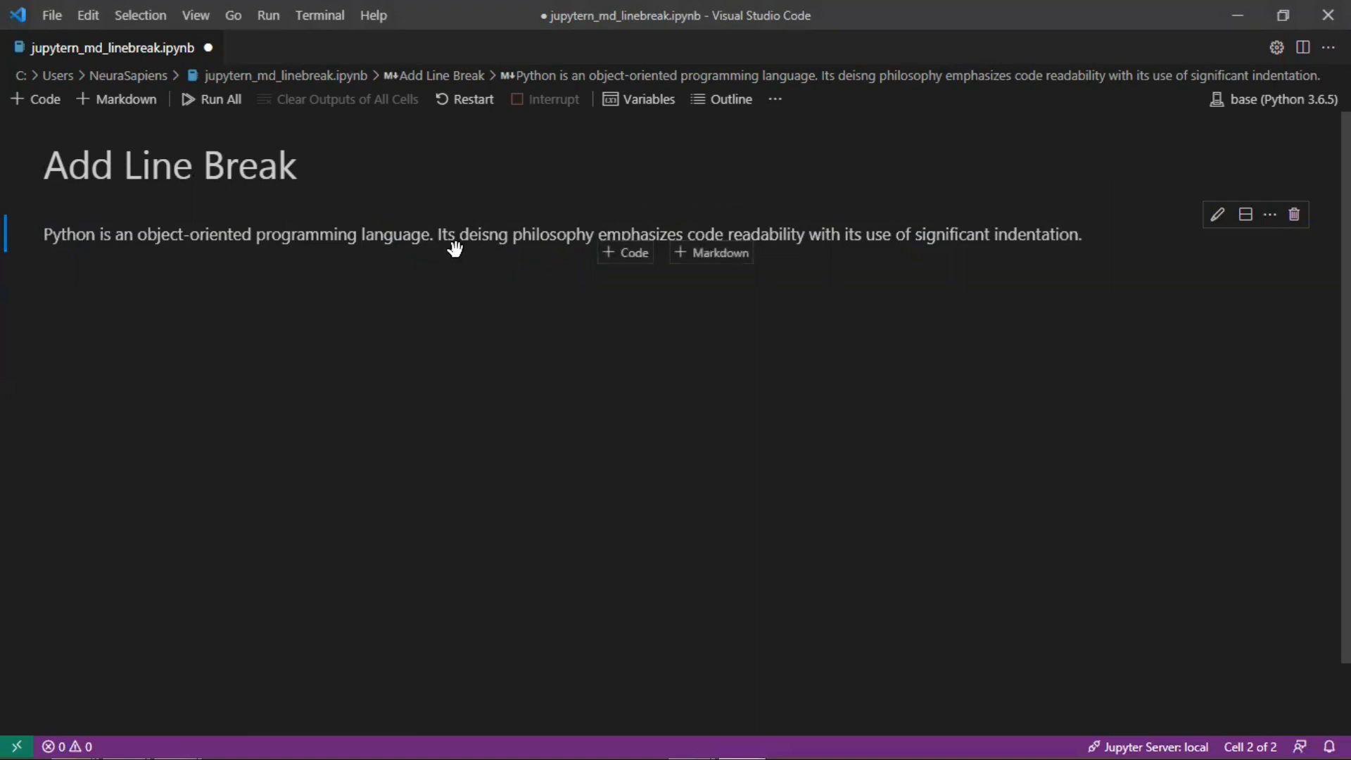
{"action": "mouse_move", "coordinate": [406, 244]}
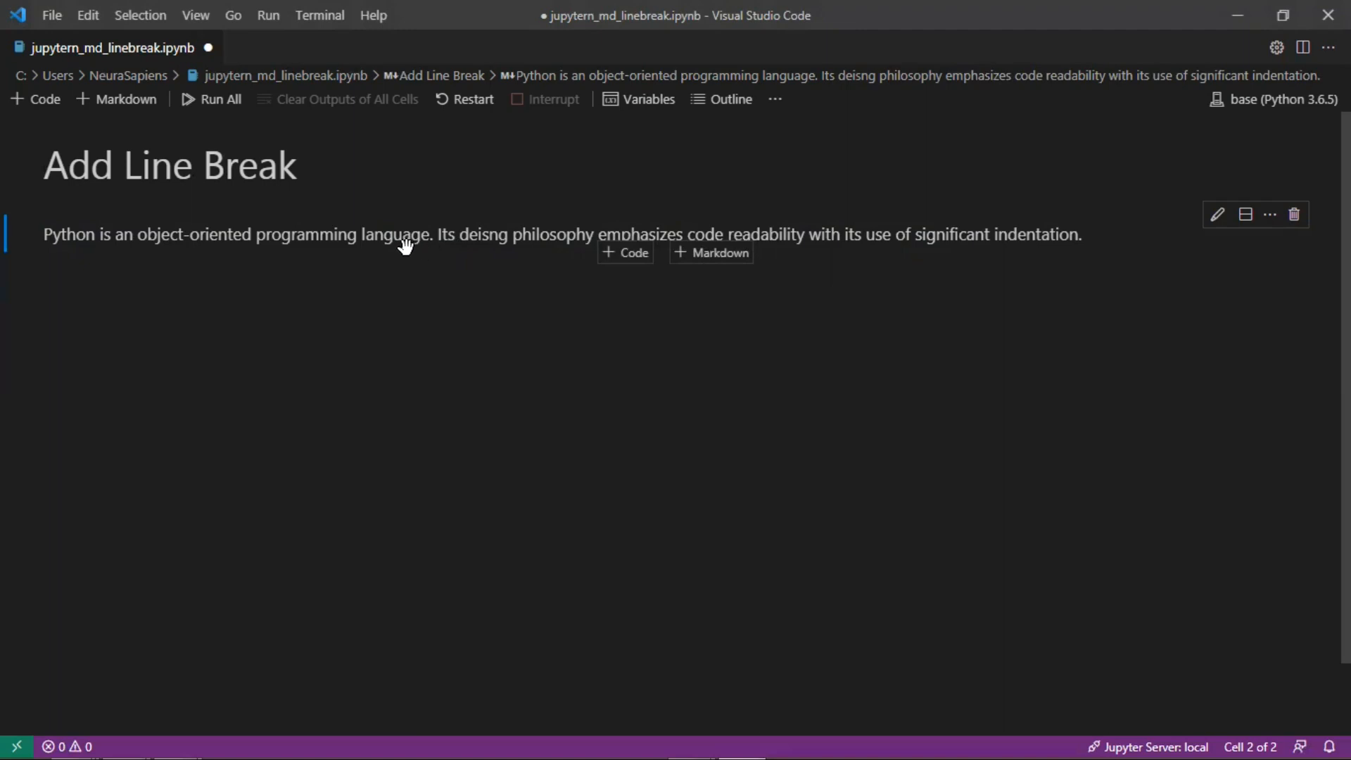
Reopen the markdown cell and break the text after 'language.'.
{"action": "double_click", "coordinate": [406, 235]}
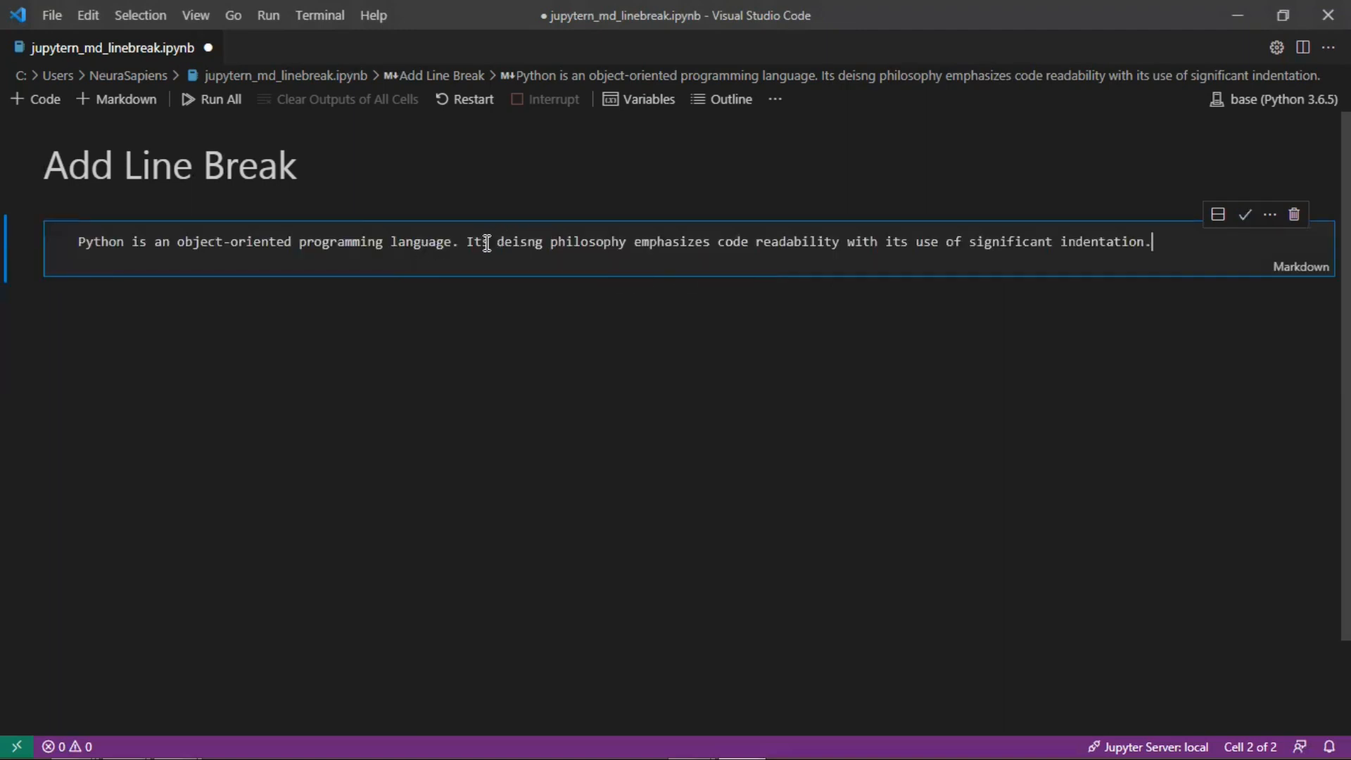
{"action": "key", "text": "Enter"}
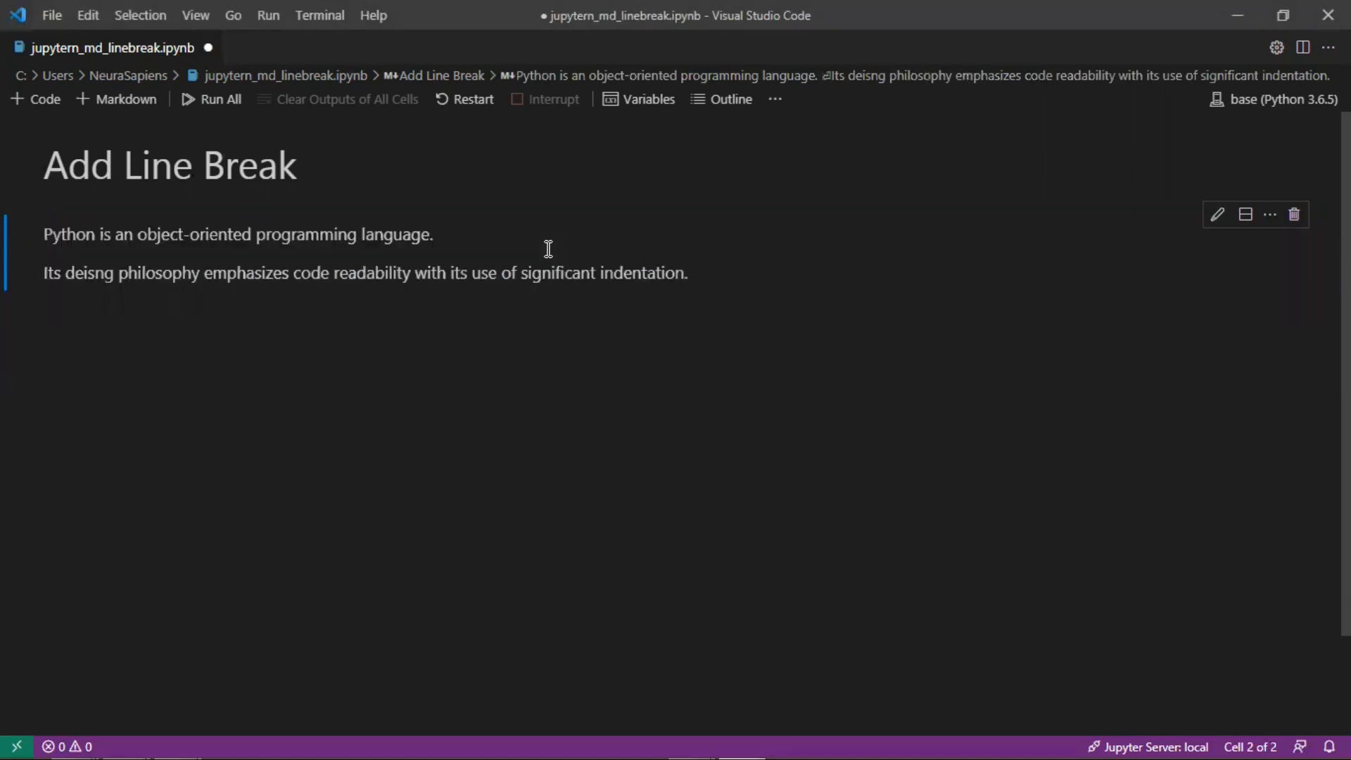
{"action": "mouse_move", "coordinate": [56, 260]}
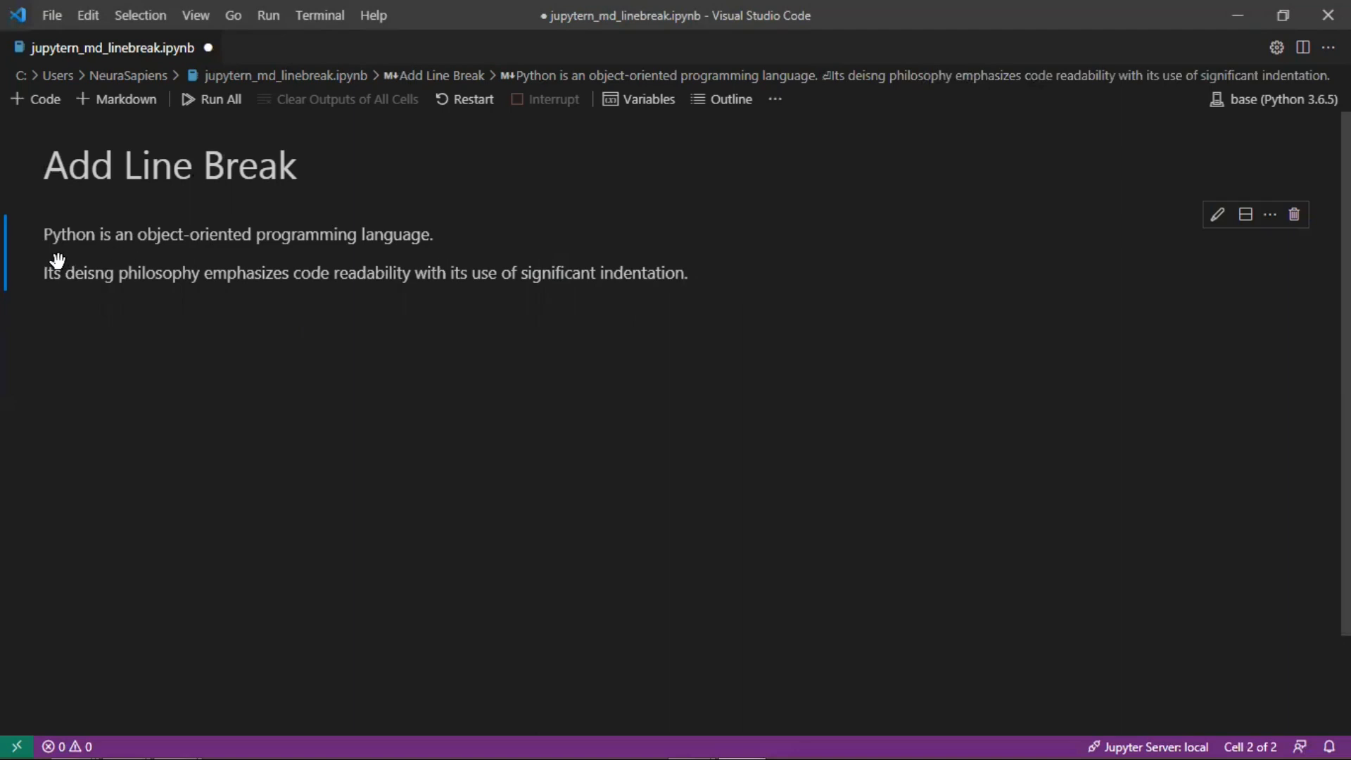
{"action": "mouse_move", "coordinate": [421, 263]}
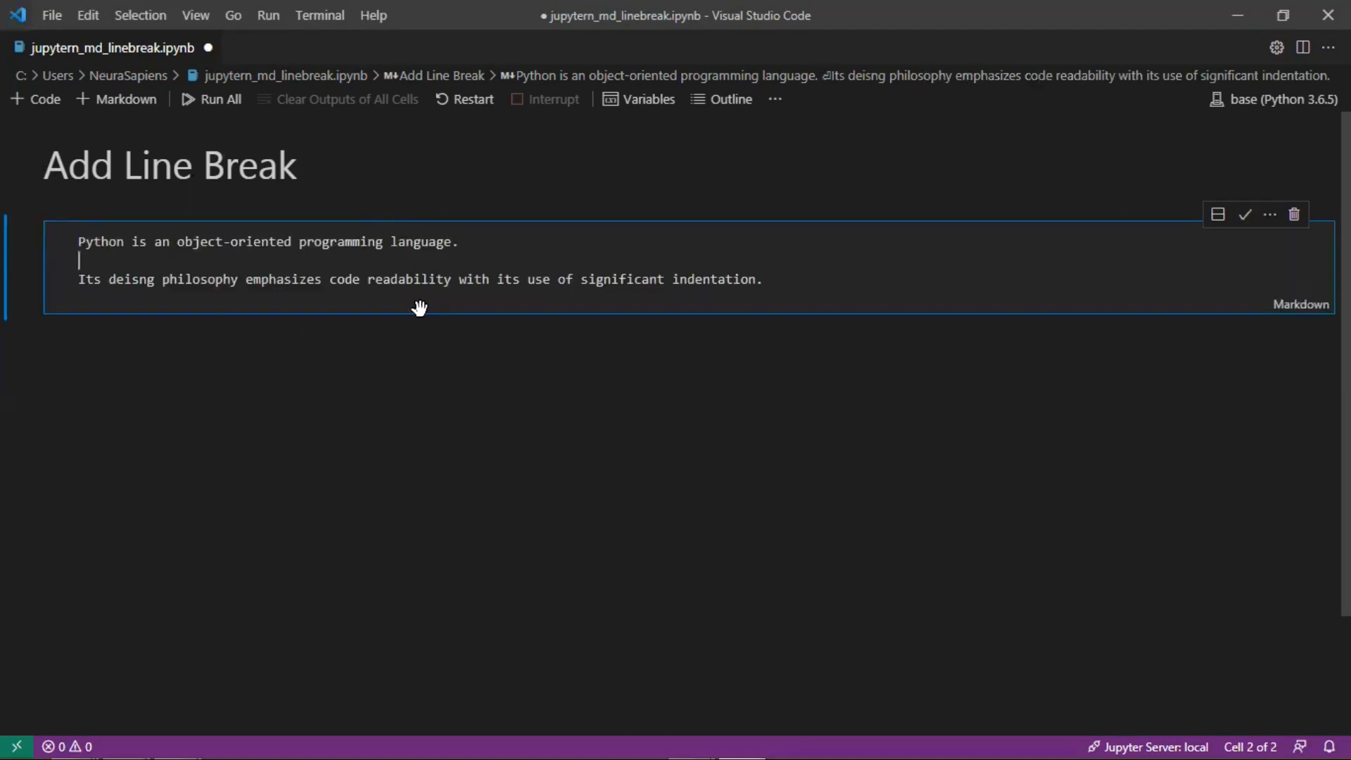
Remove the blank line and end the first sentence with a backslash line break.
{"action": "key", "text": "Backspace"}
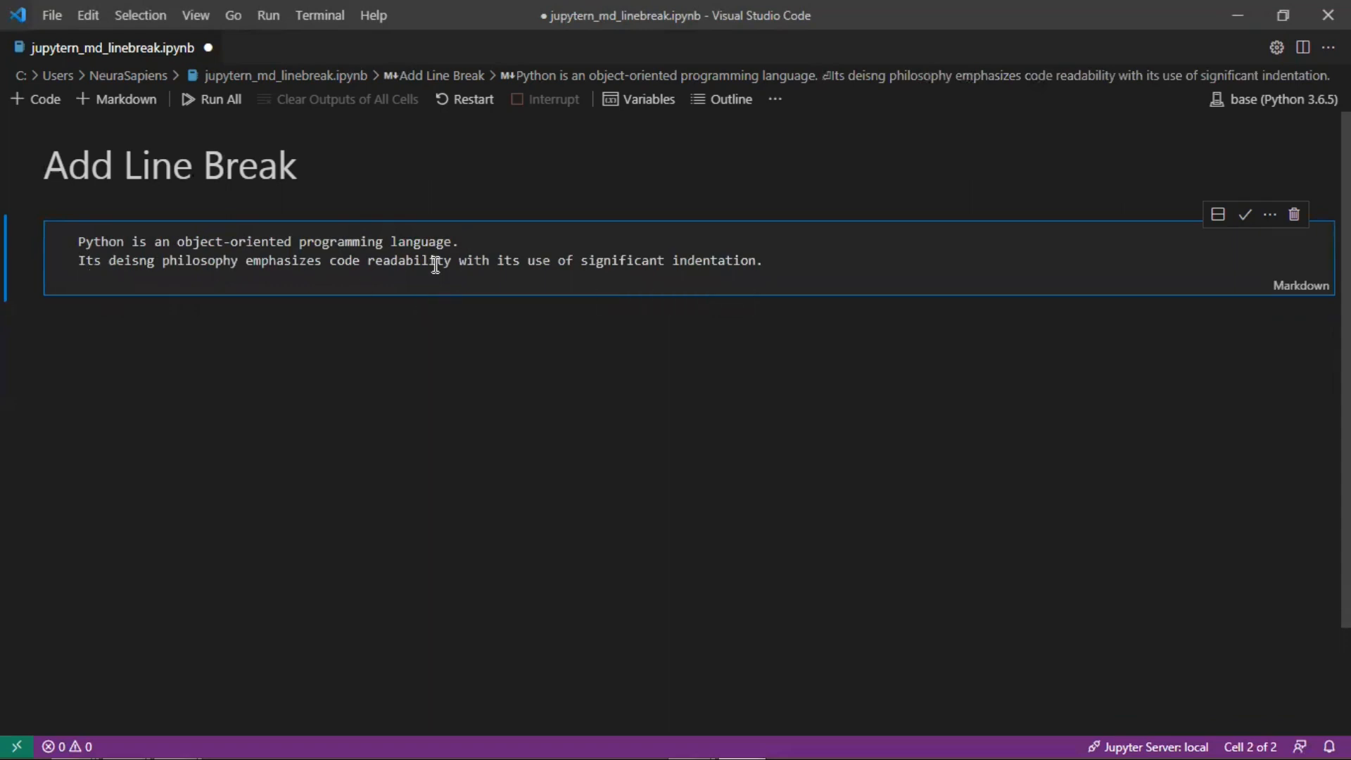
{"action": "type", "text": "\\"}
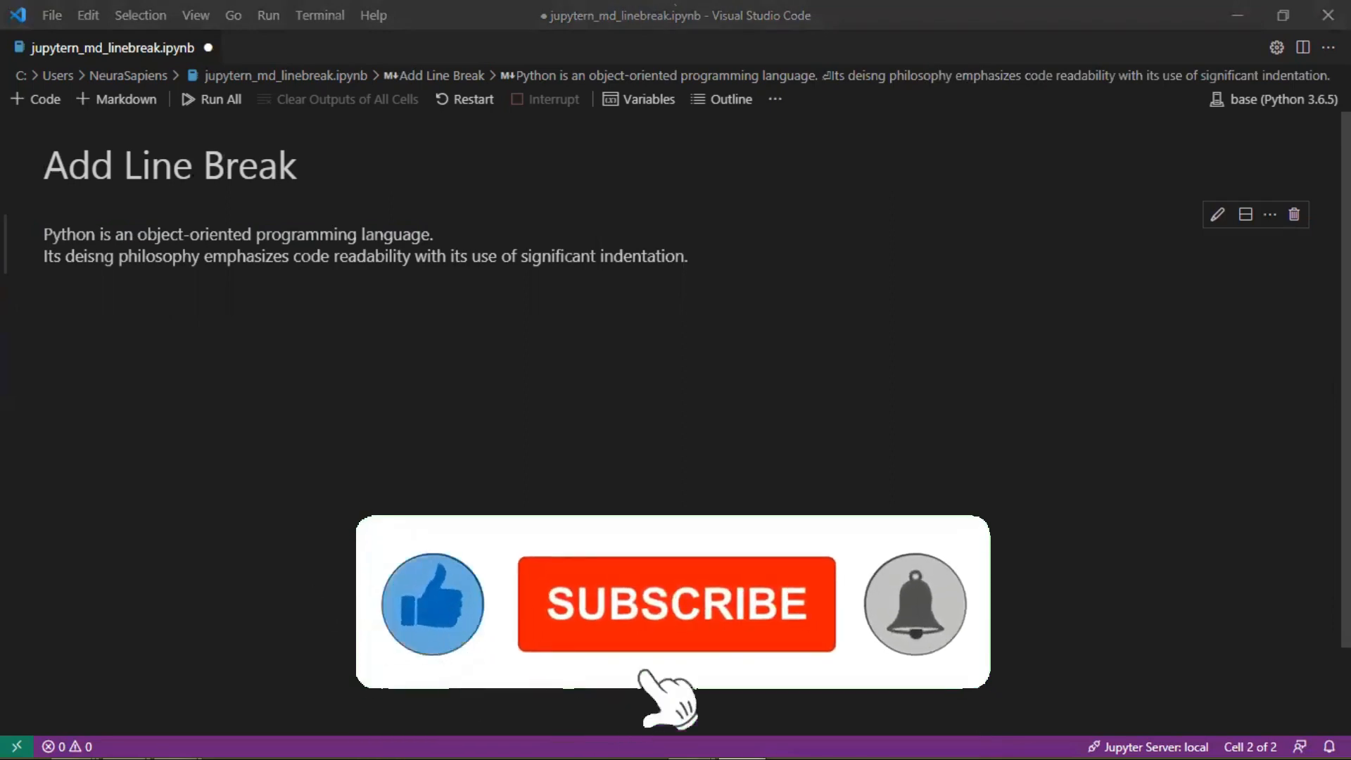
Render the markdown cell to show both sentences on consecutive lines.
{"action": "left_click", "coordinate": [677, 603]}
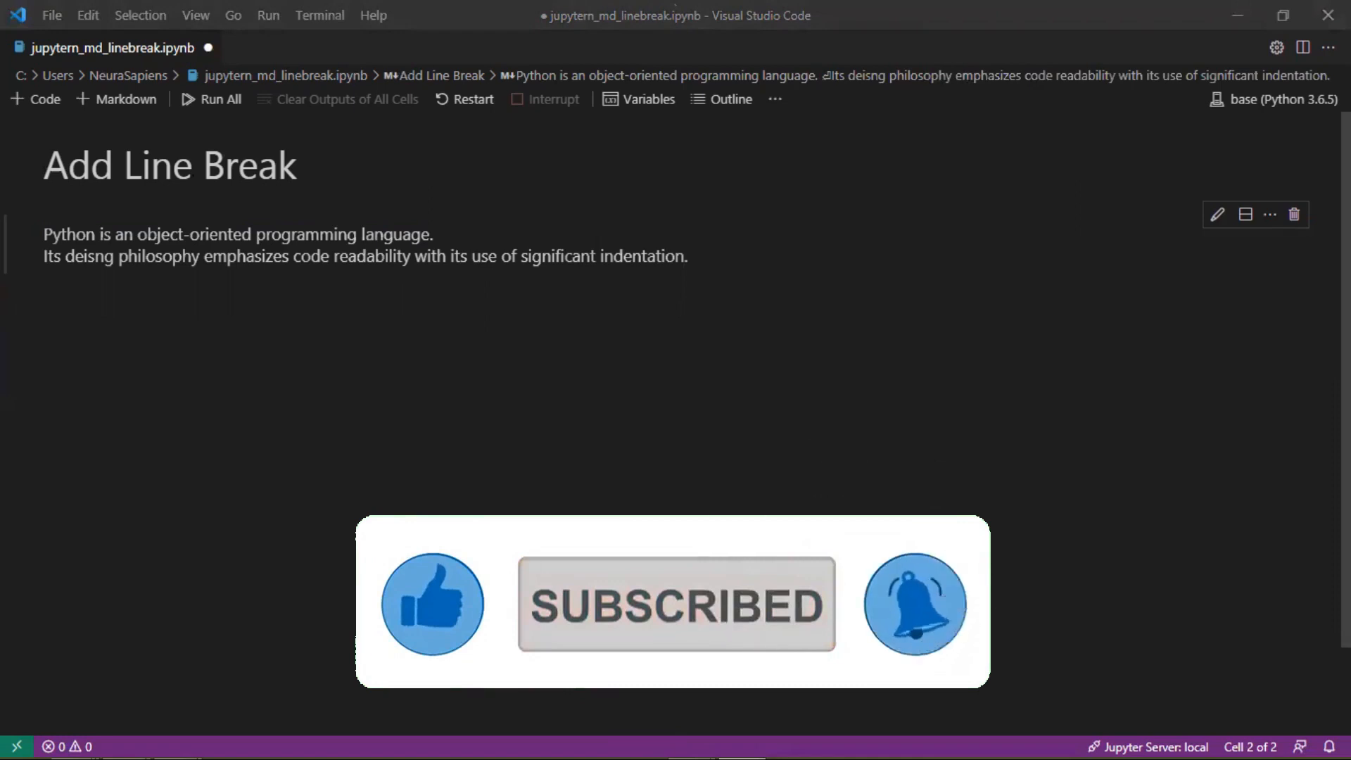